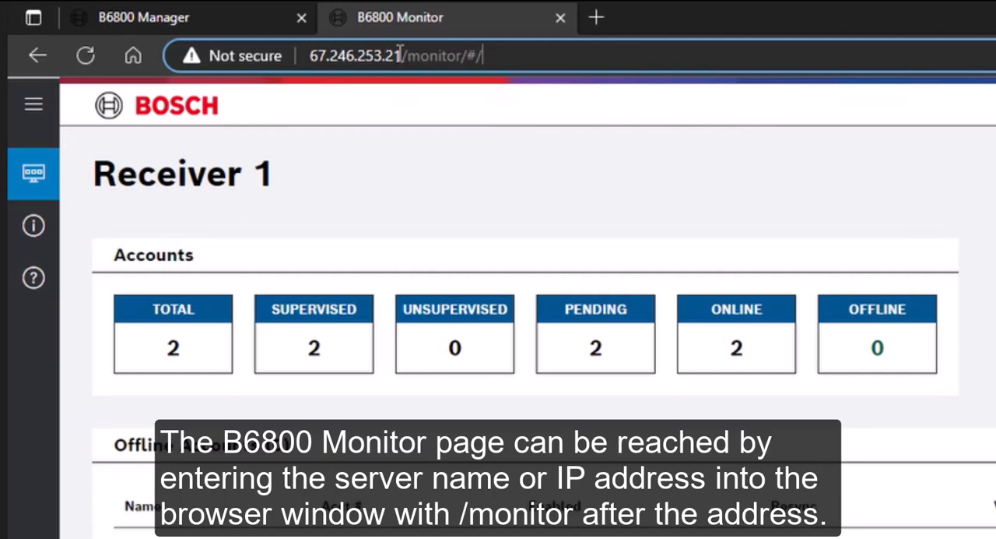
pyautogui.moveTo(417, 64)
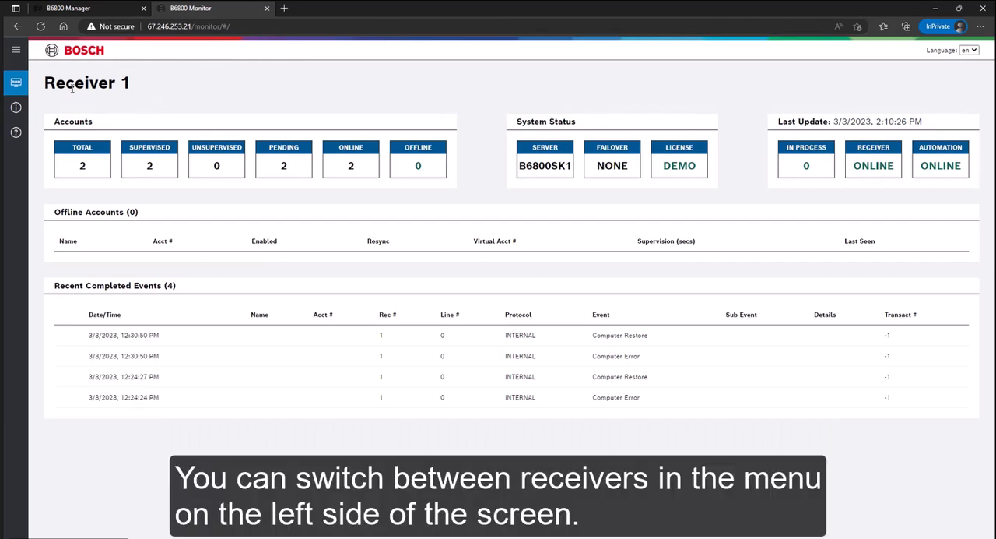
# Step: Monitor Receiver 2 from the 'Select a receiver to monitor' dropdown, showing its four accounts
pyautogui.click(16, 50)
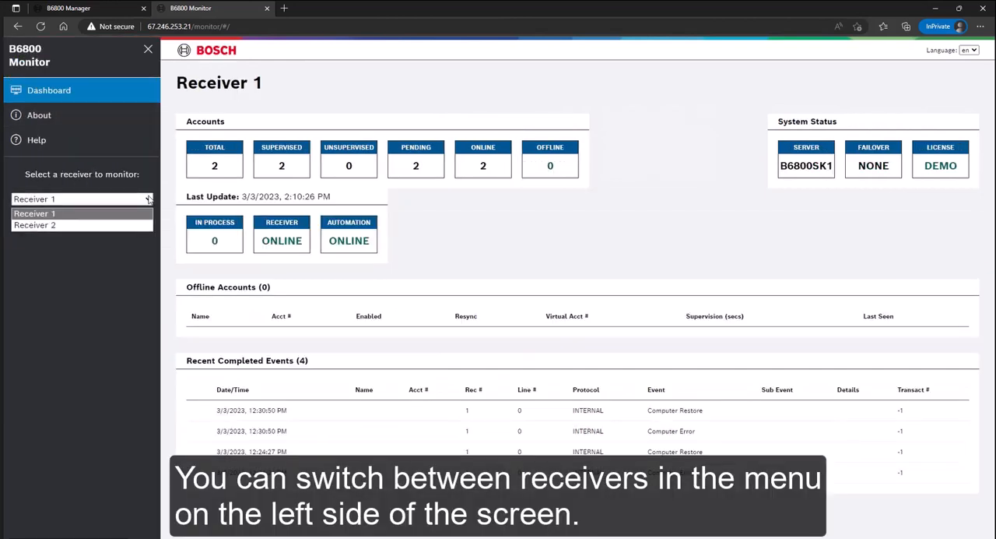
pyautogui.click(34, 224)
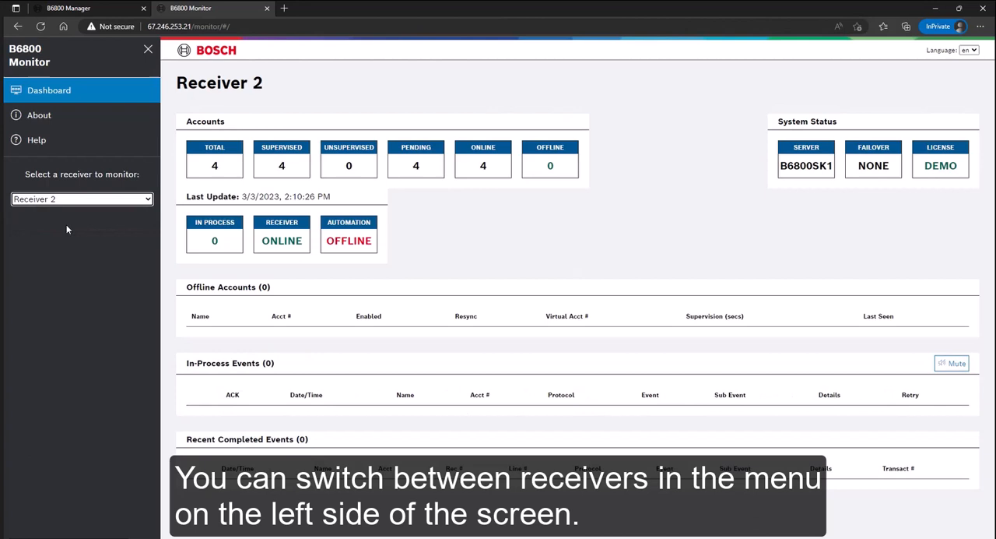
pyautogui.click(81, 200)
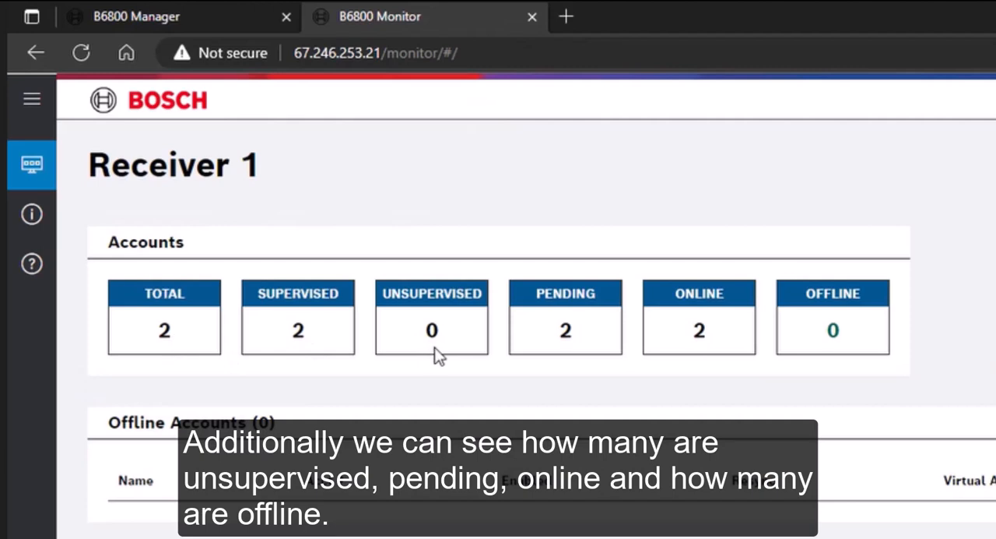
pyautogui.moveTo(560, 336)
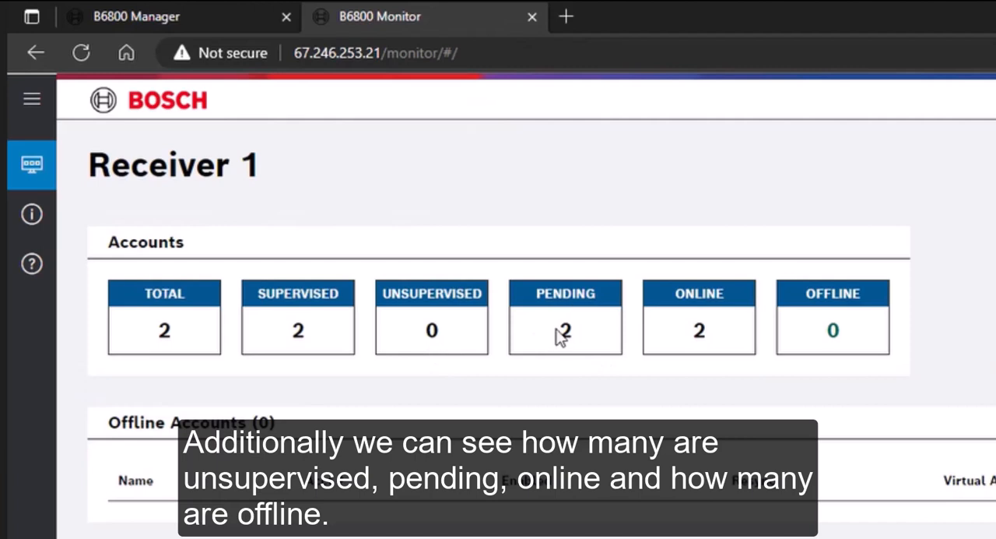
pyautogui.hscroll(3)
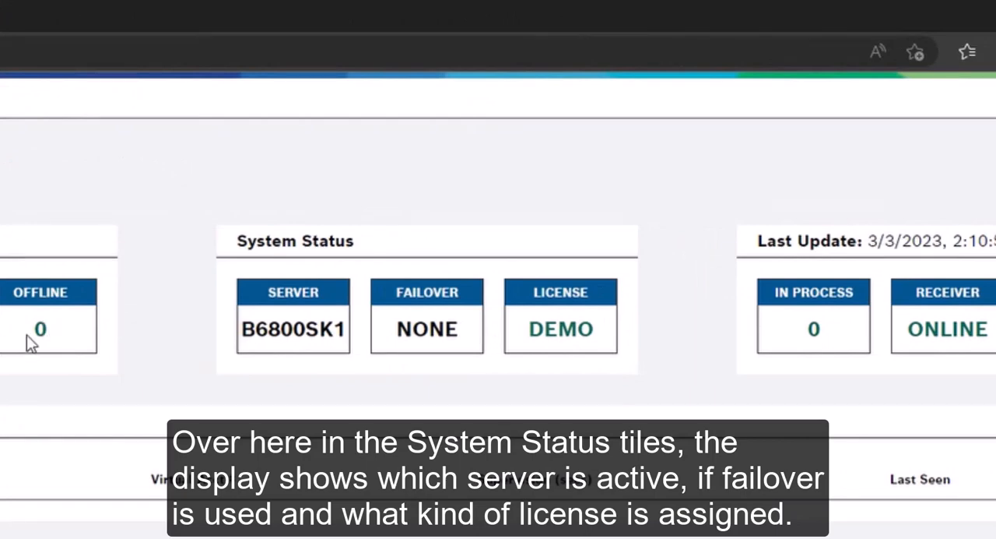
pyautogui.moveTo(629, 349)
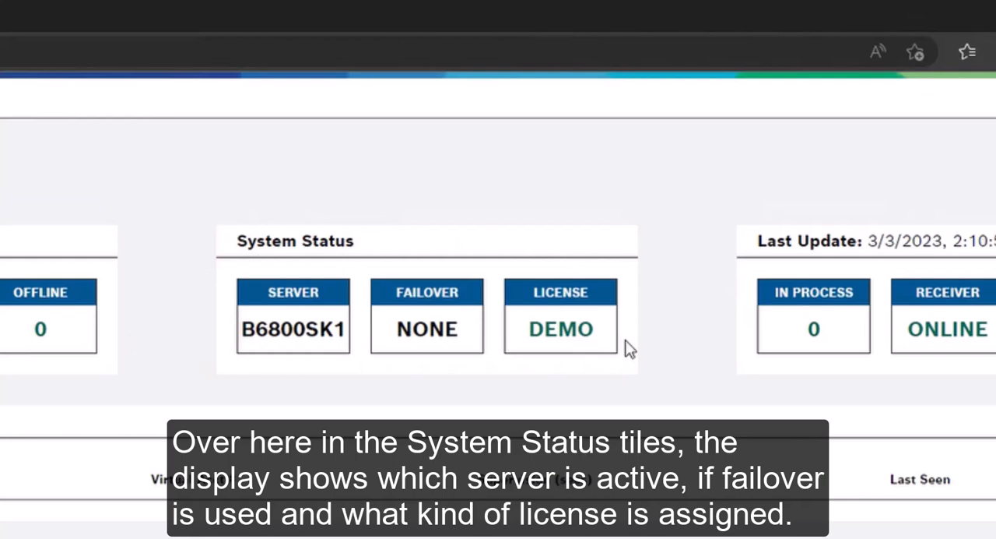
pyautogui.moveTo(240, 305)
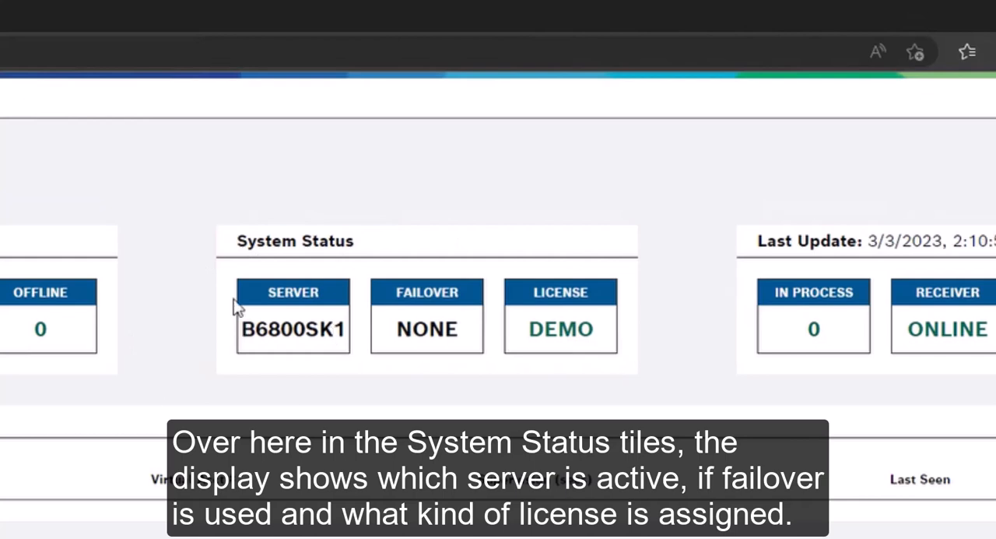
pyautogui.moveTo(355, 303)
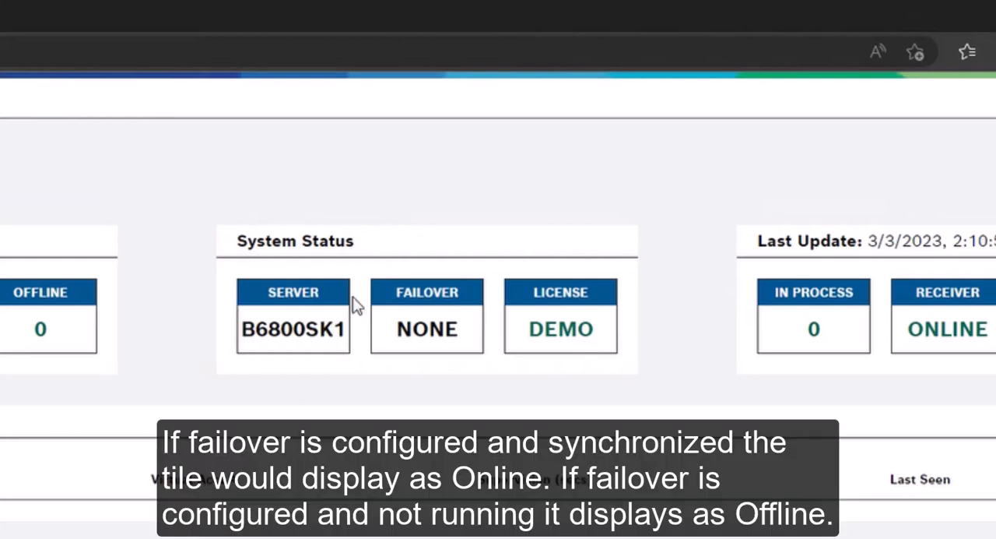
pyautogui.moveTo(355, 240)
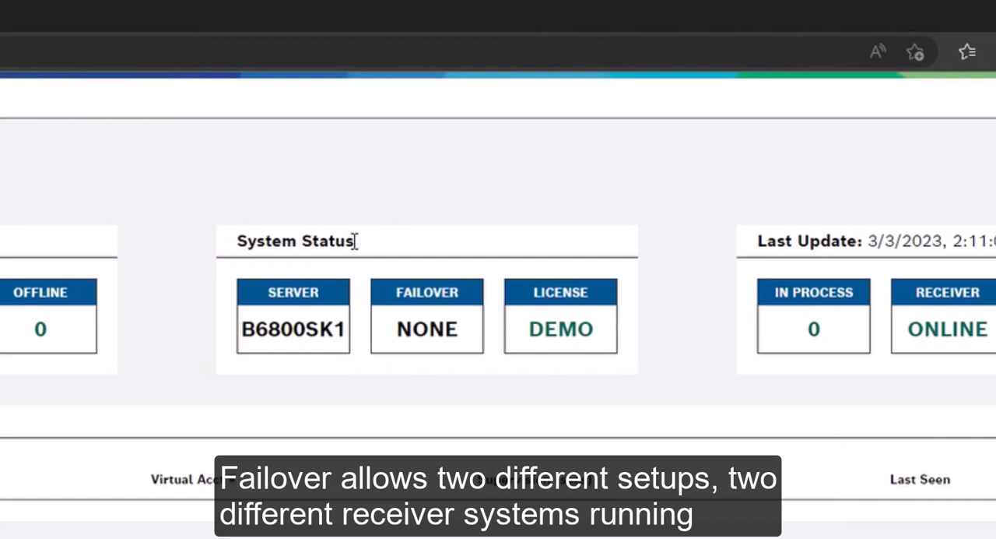
pyautogui.moveTo(345, 334)
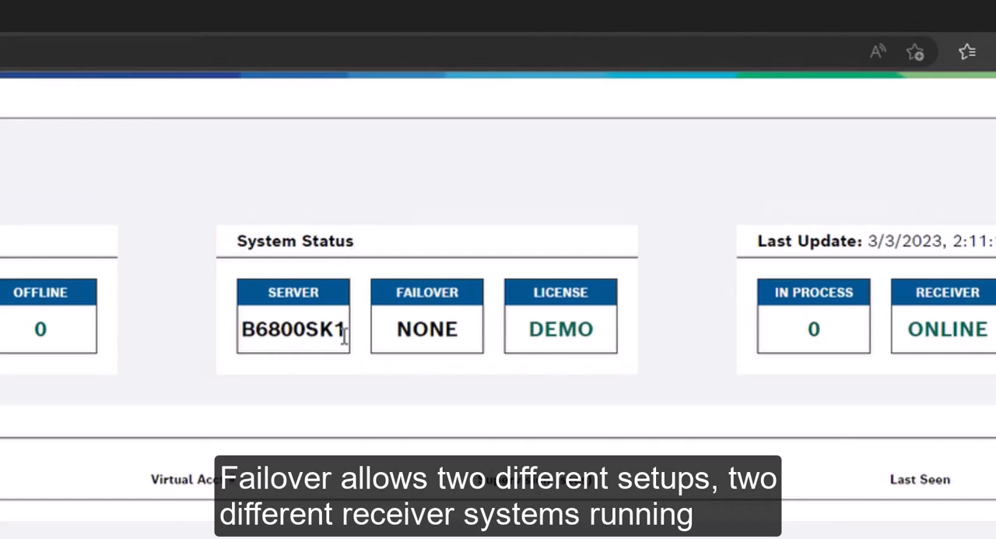
pyautogui.moveTo(346, 343)
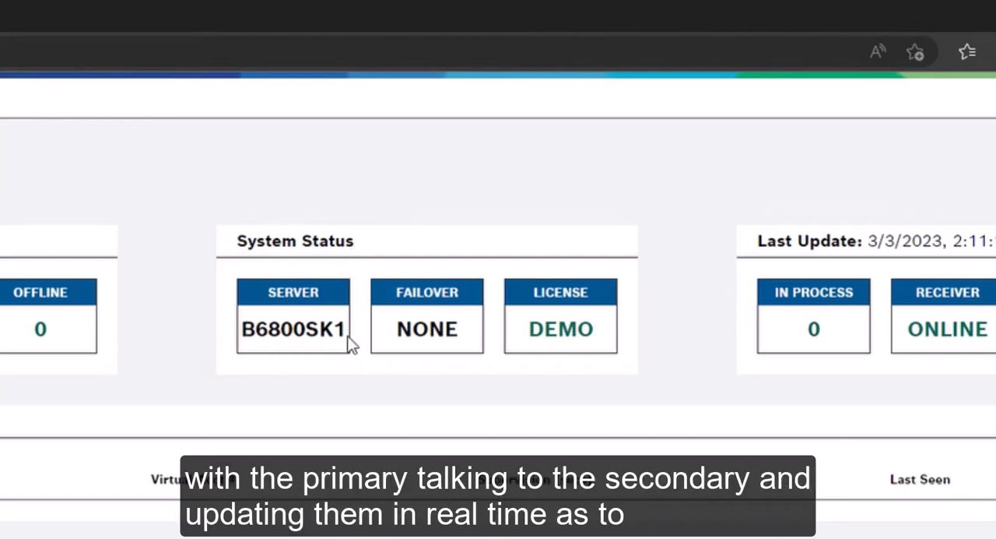
pyautogui.moveTo(464, 337)
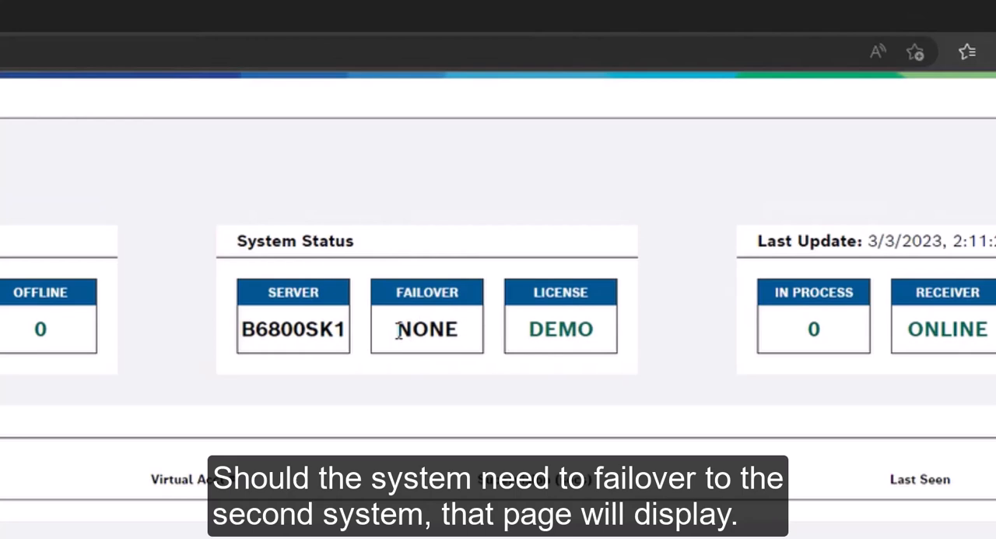
pyautogui.moveTo(461, 335)
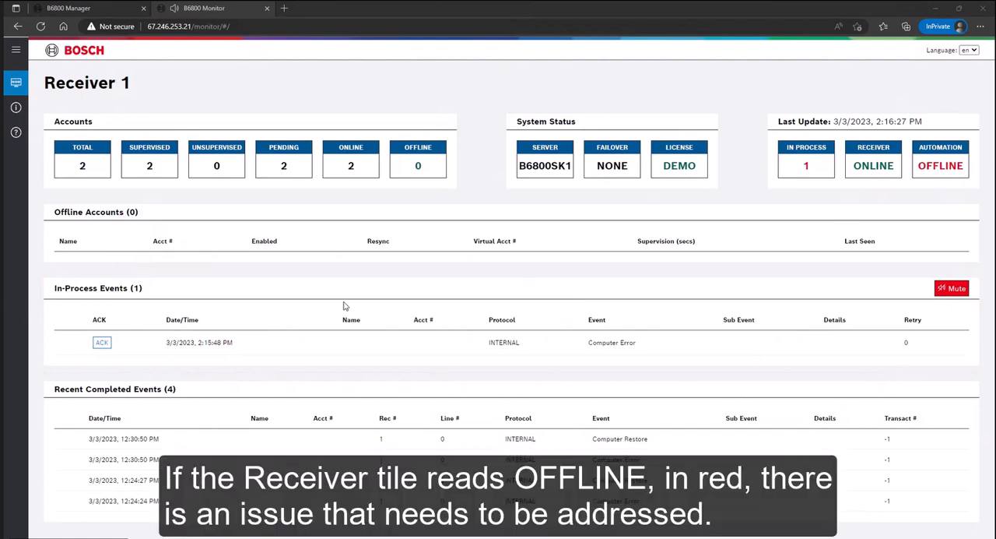
pyautogui.moveTo(147, 295)
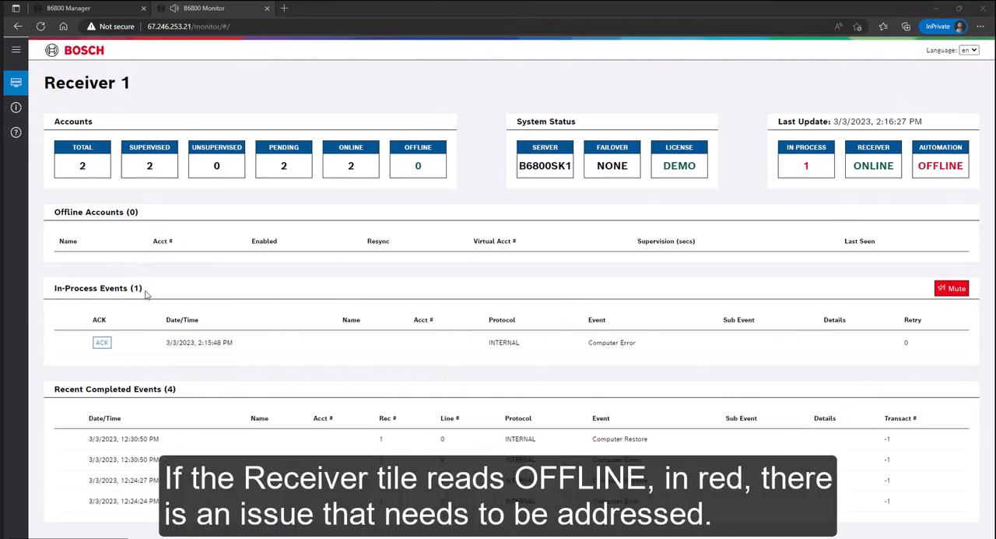
pyautogui.moveTo(938, 171)
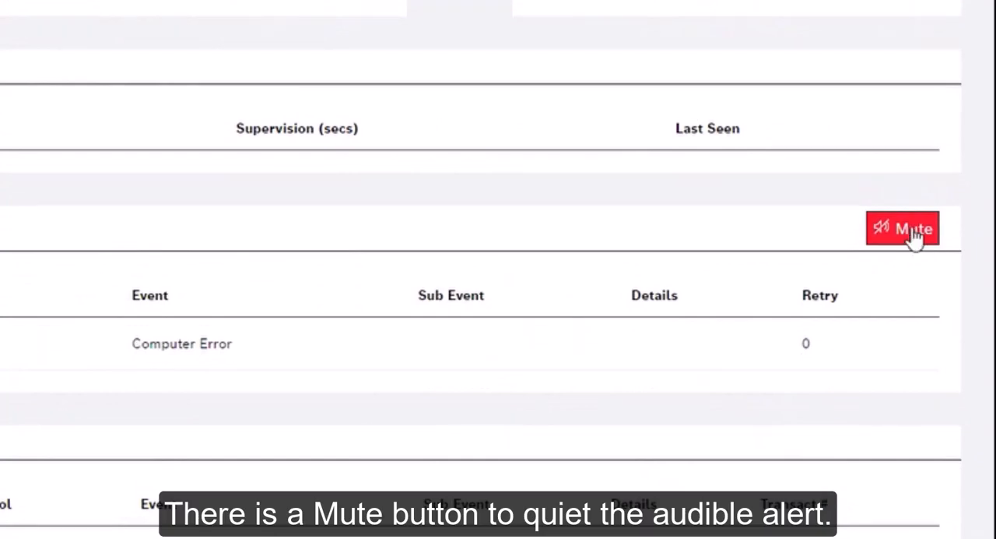
# Step: Mute the audible alert for the pending in-process event dated 3/3/2023 2:15:48 PM
pyautogui.click(903, 228)
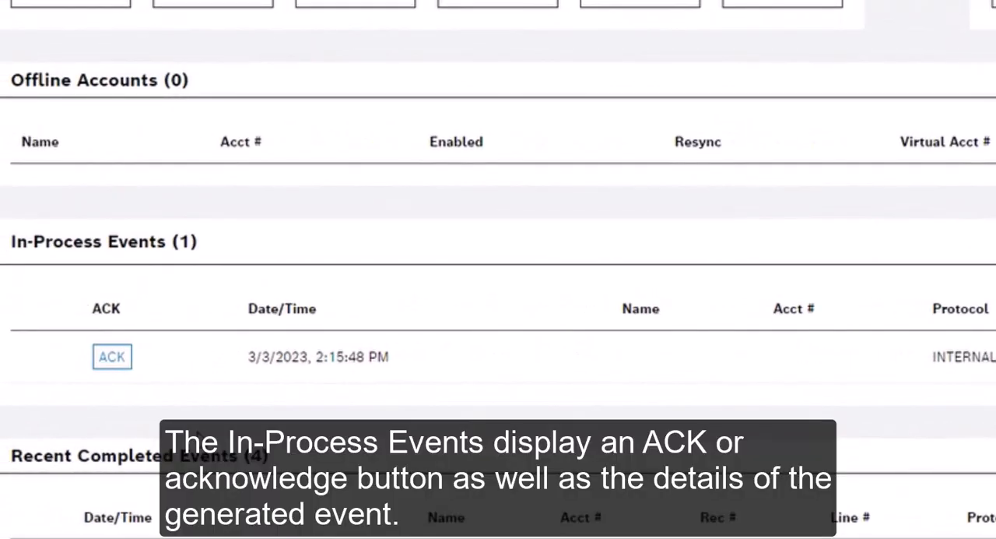
pyautogui.moveTo(184, 418)
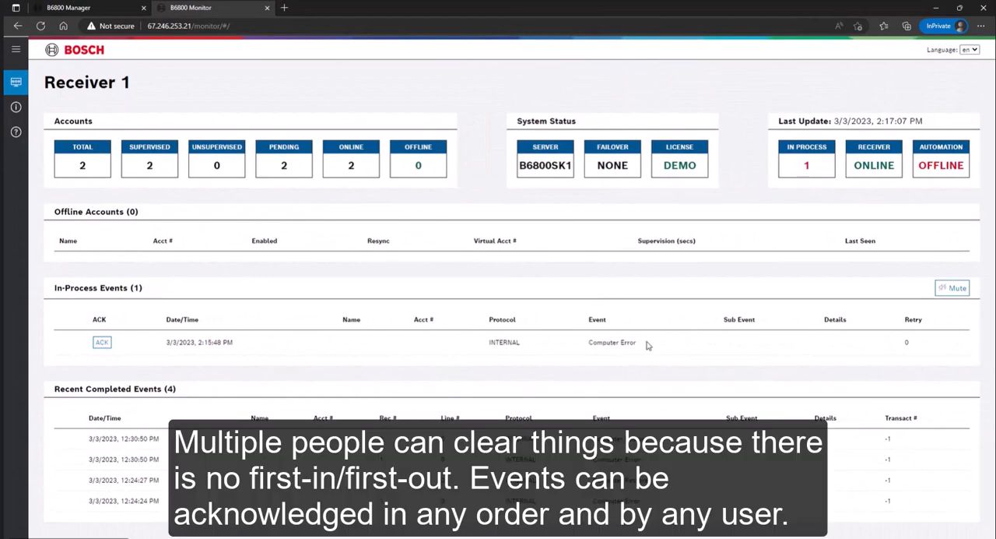
pyautogui.moveTo(635, 355)
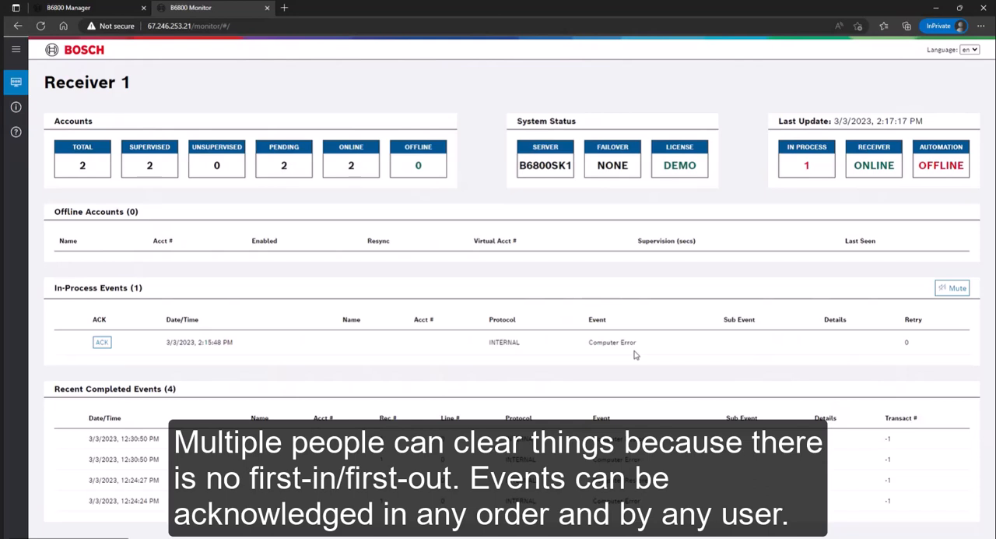
pyautogui.moveTo(134, 349)
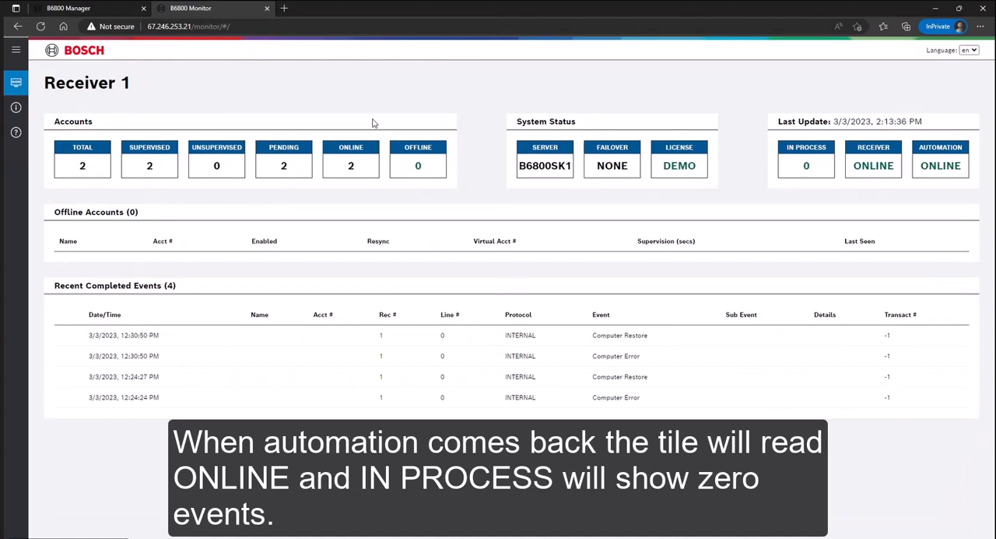
pyautogui.moveTo(34, 236)
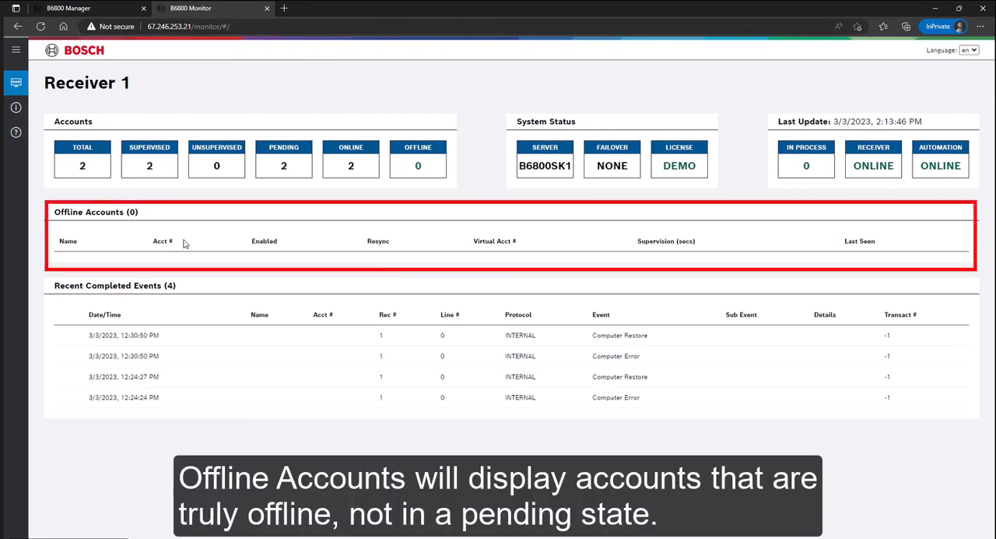
pyautogui.moveTo(164, 264)
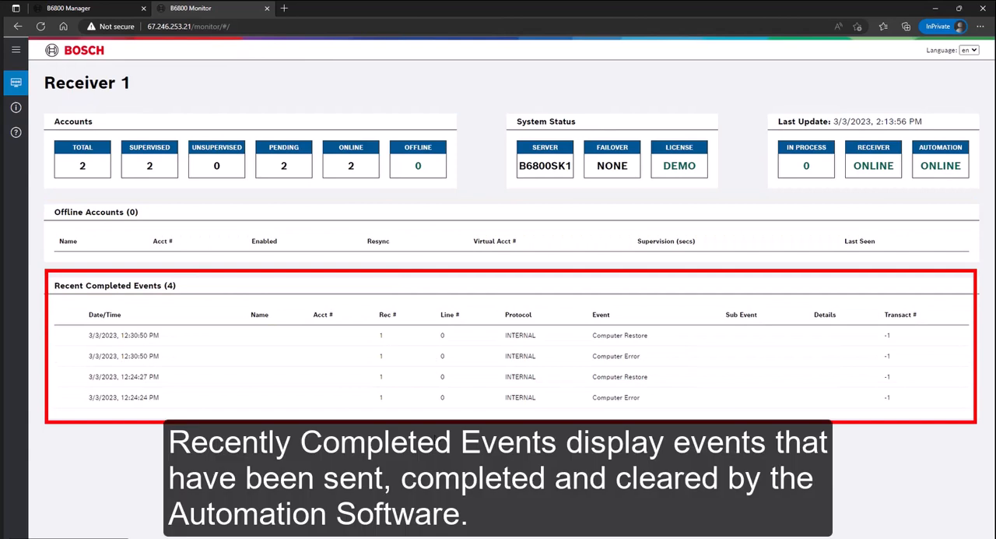
pyautogui.moveTo(337, 330)
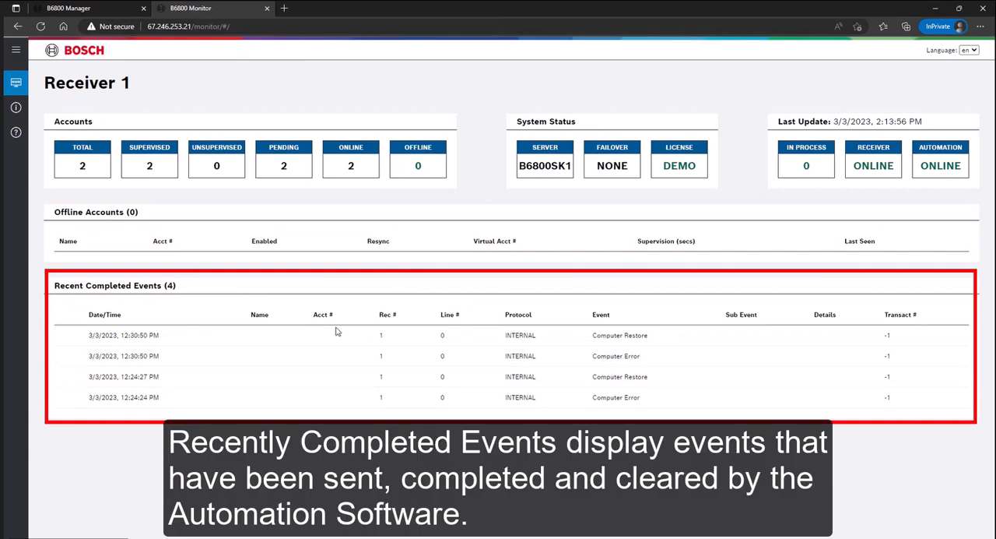